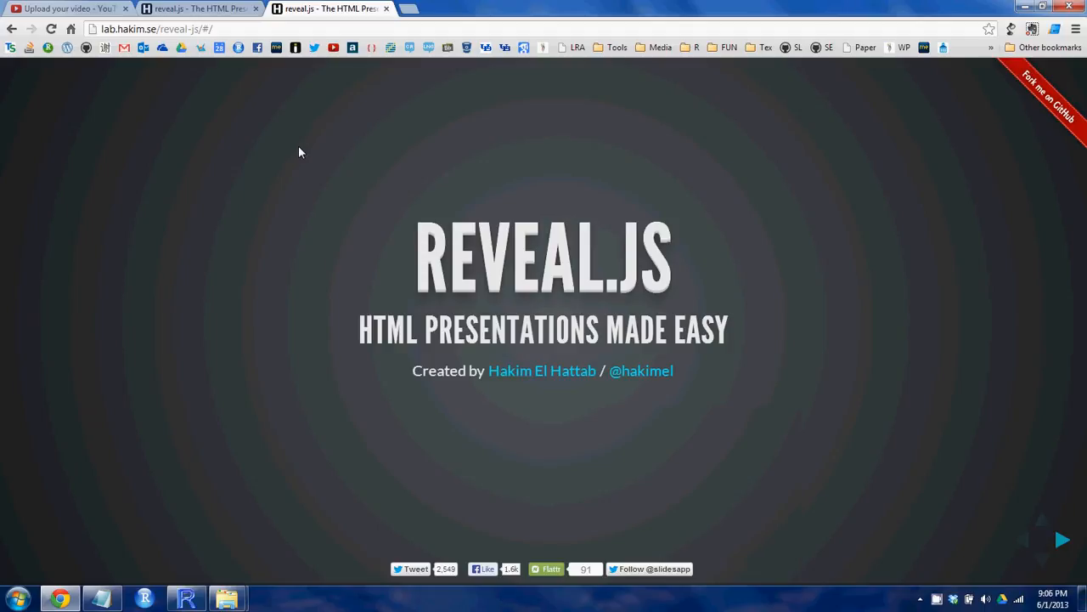
pyautogui.moveTo(628, 239)
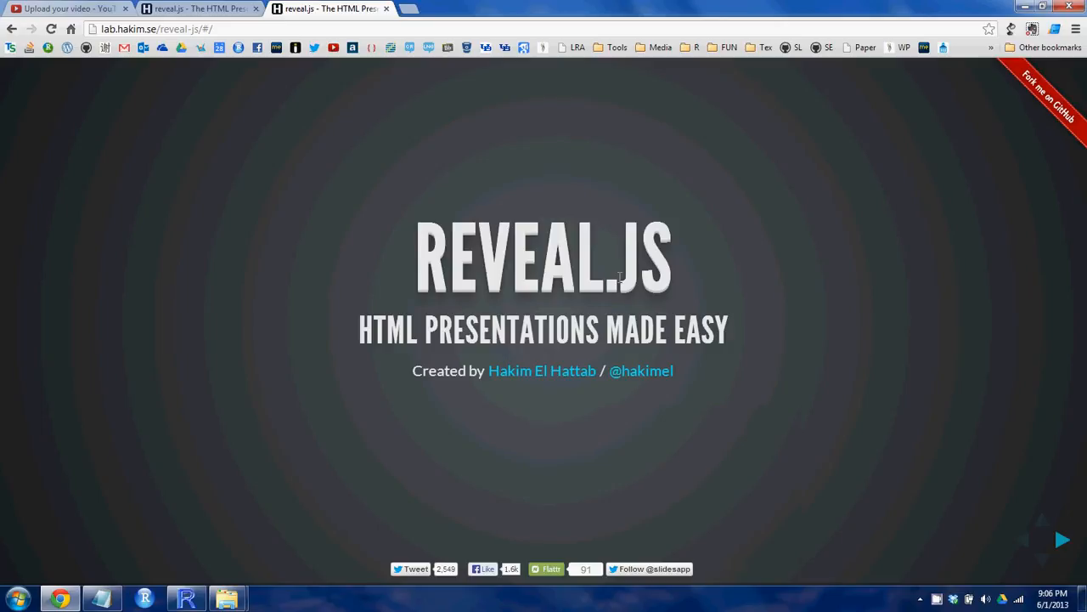
pyautogui.moveTo(396, 171)
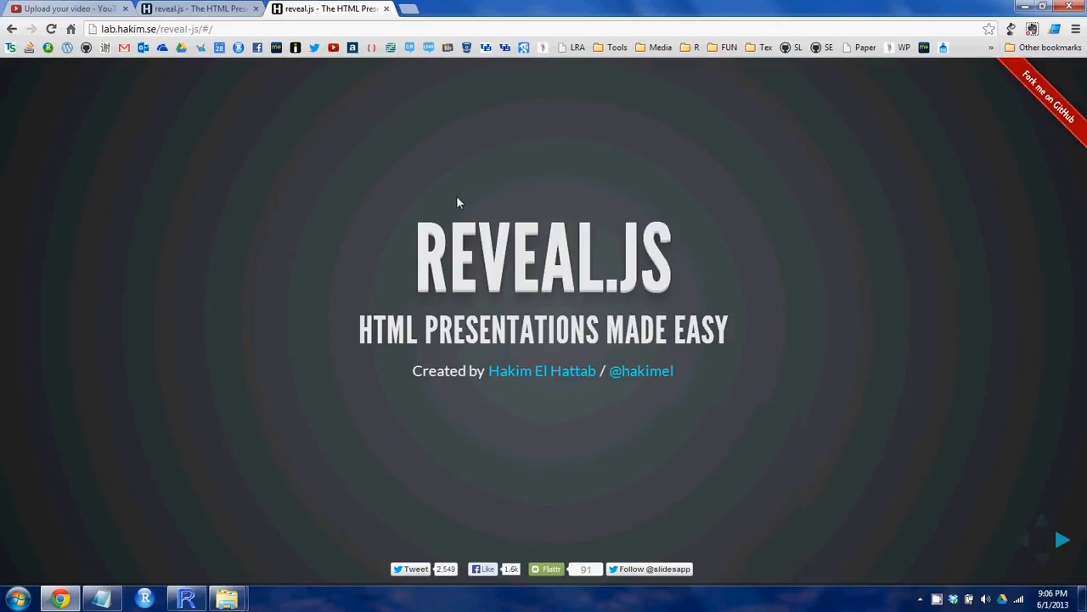
pyautogui.moveTo(410, 238)
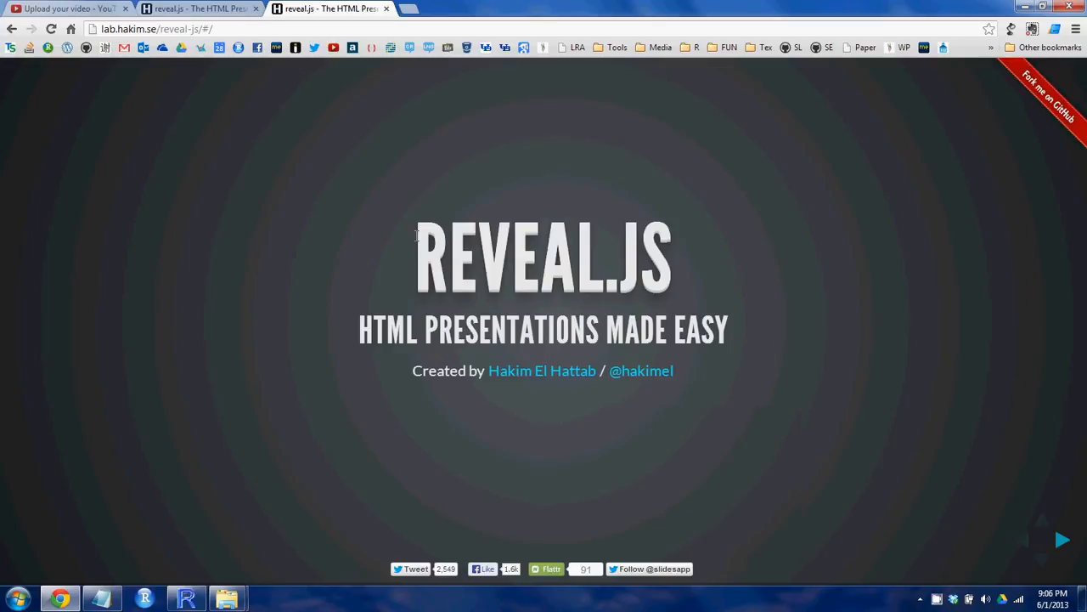
pyautogui.moveTo(841, 295)
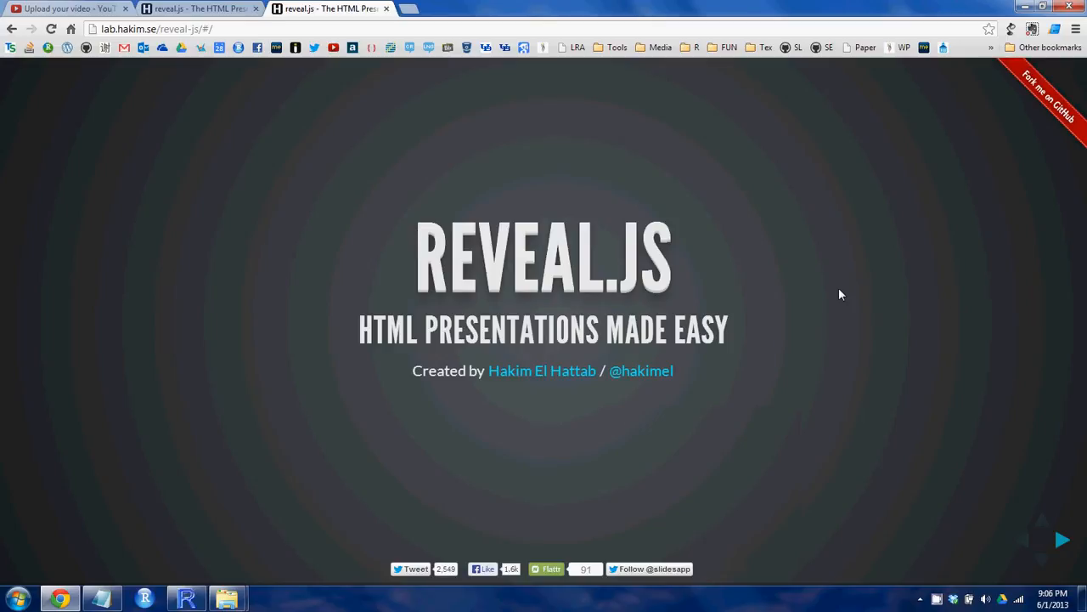
pyautogui.moveTo(777, 268)
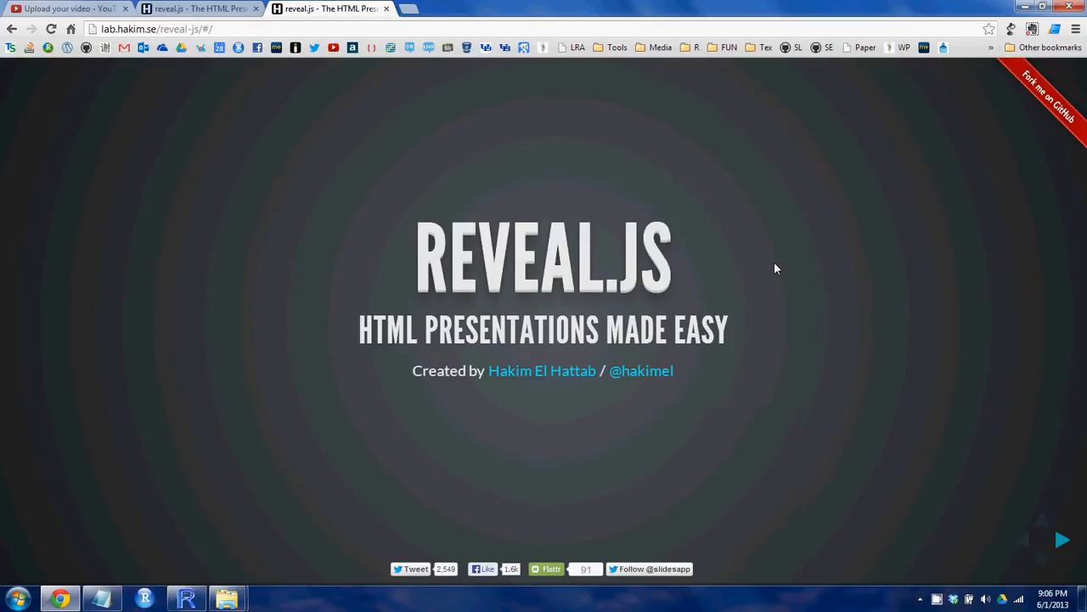
pyautogui.moveTo(731, 227)
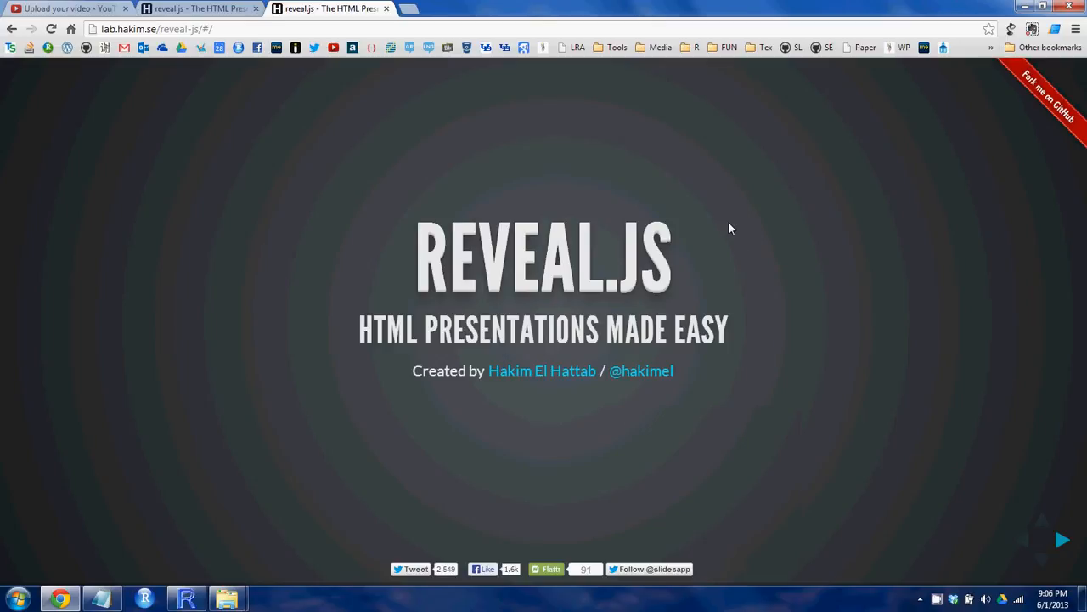
pyautogui.moveTo(593, 176)
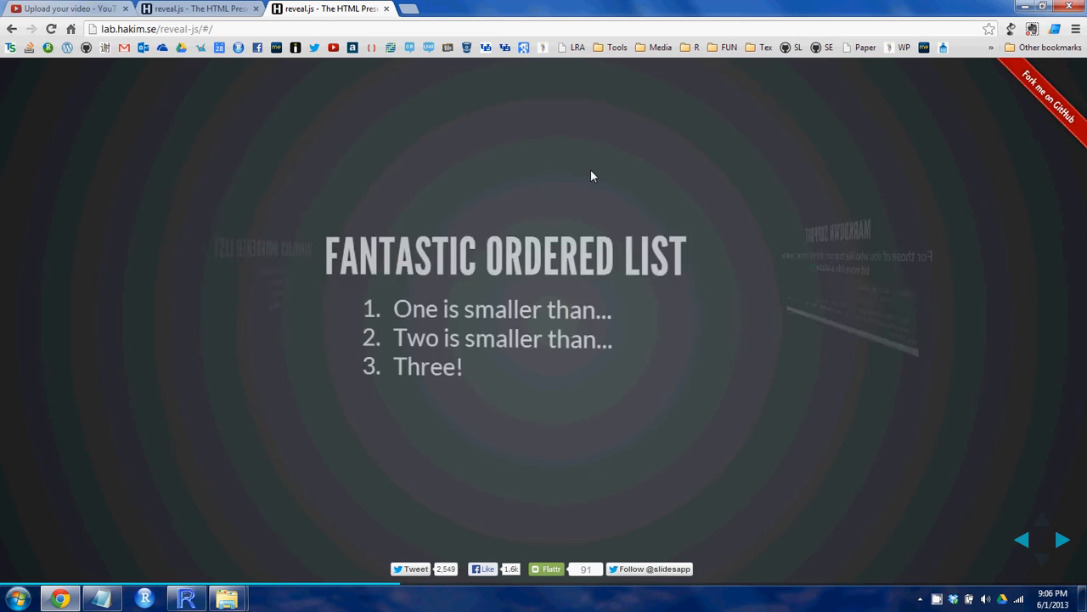
# - Follow the demo deck in the Slide Notes window through to the Fragmented Views slide
pyautogui.click(1063, 541)
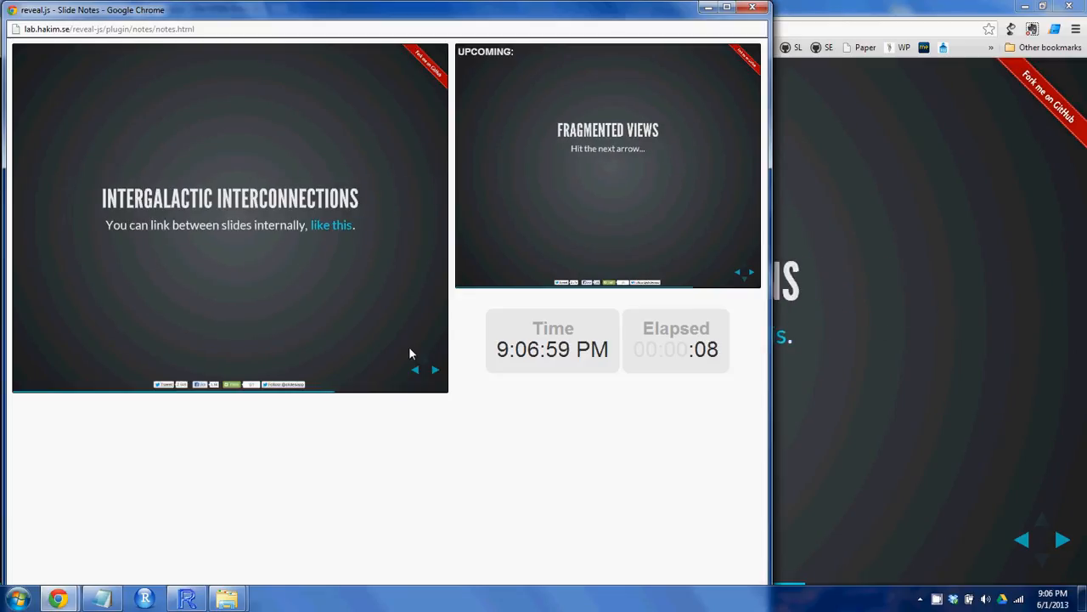
pyautogui.moveTo(303, 237)
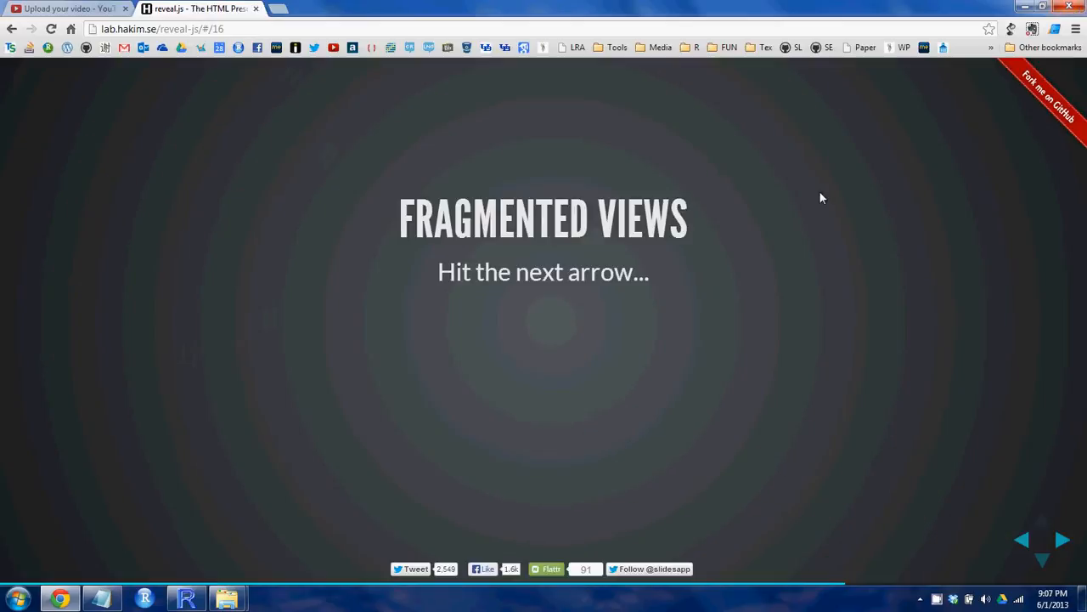
pyautogui.moveTo(293, 17)
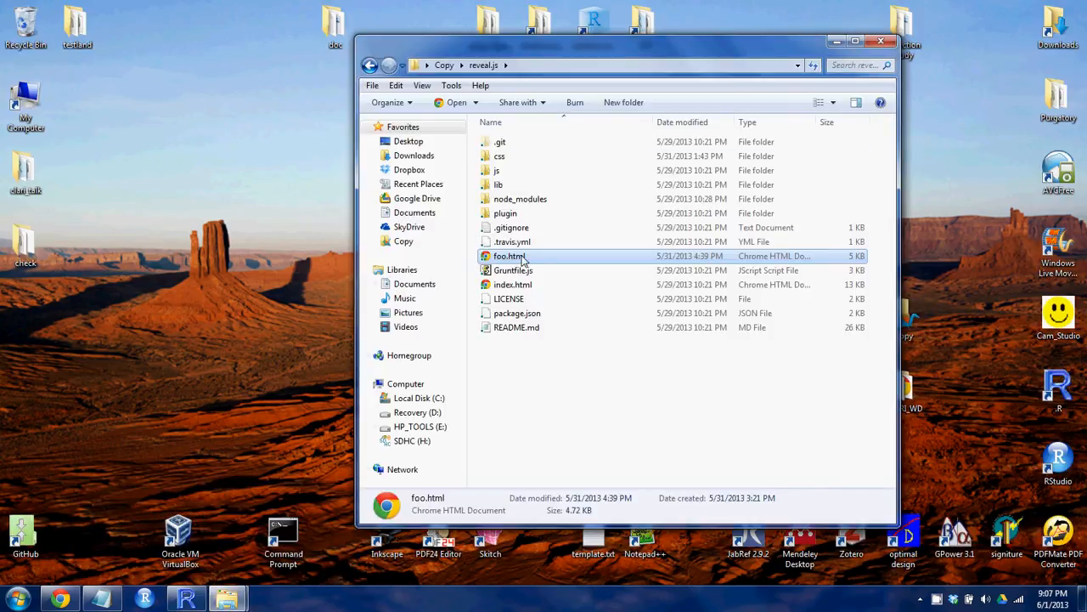
# - Open the local foo.html reveal.js copy from Explorer and view Slide 2
pyautogui.doubleClick(507, 256)
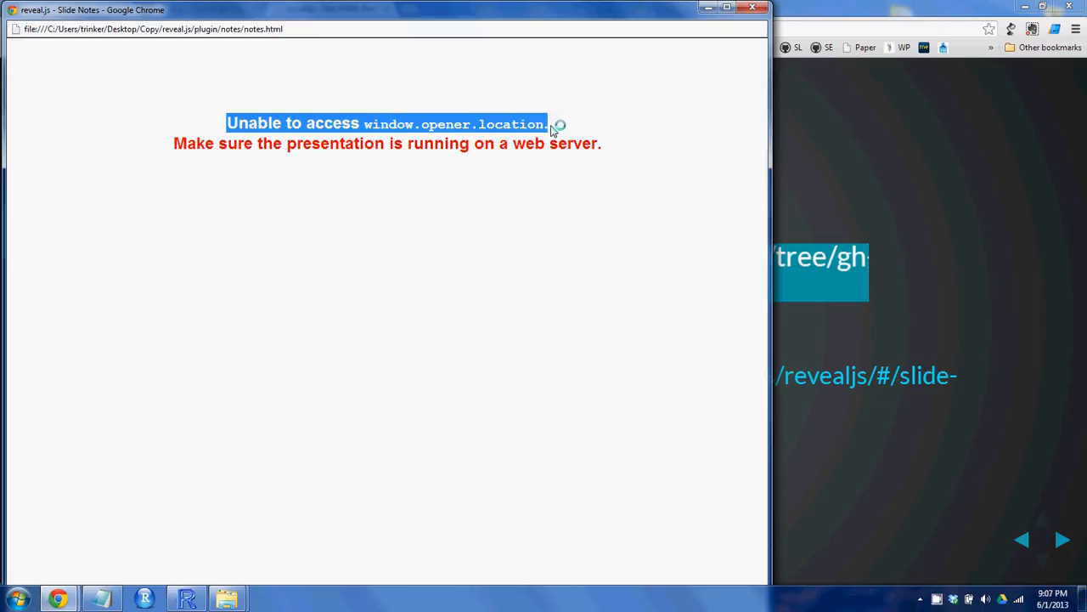
pyautogui.moveTo(845, 9)
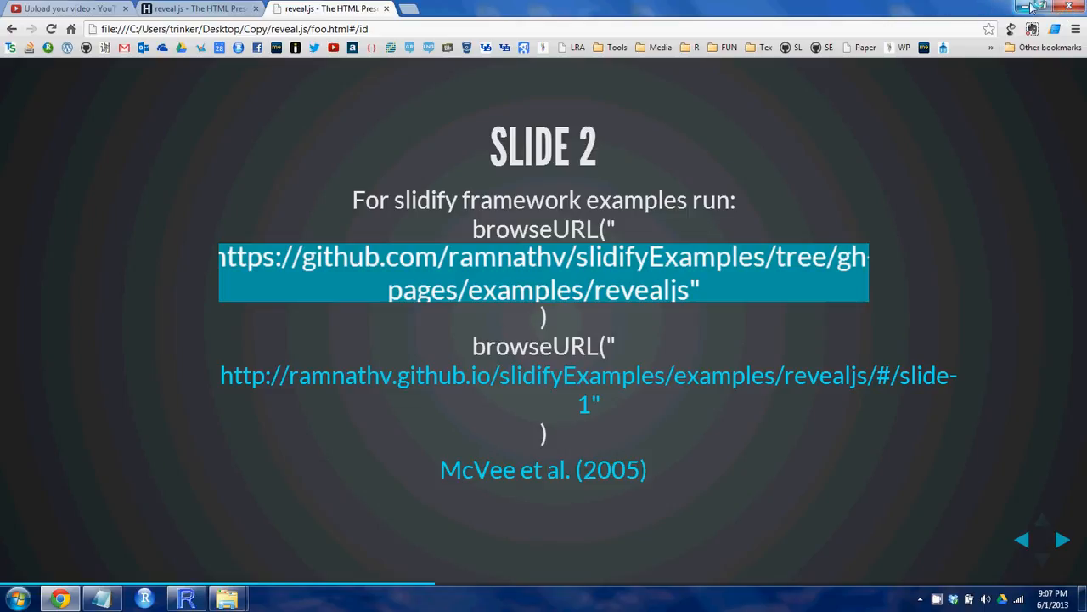
pyautogui.moveTo(1031, 8)
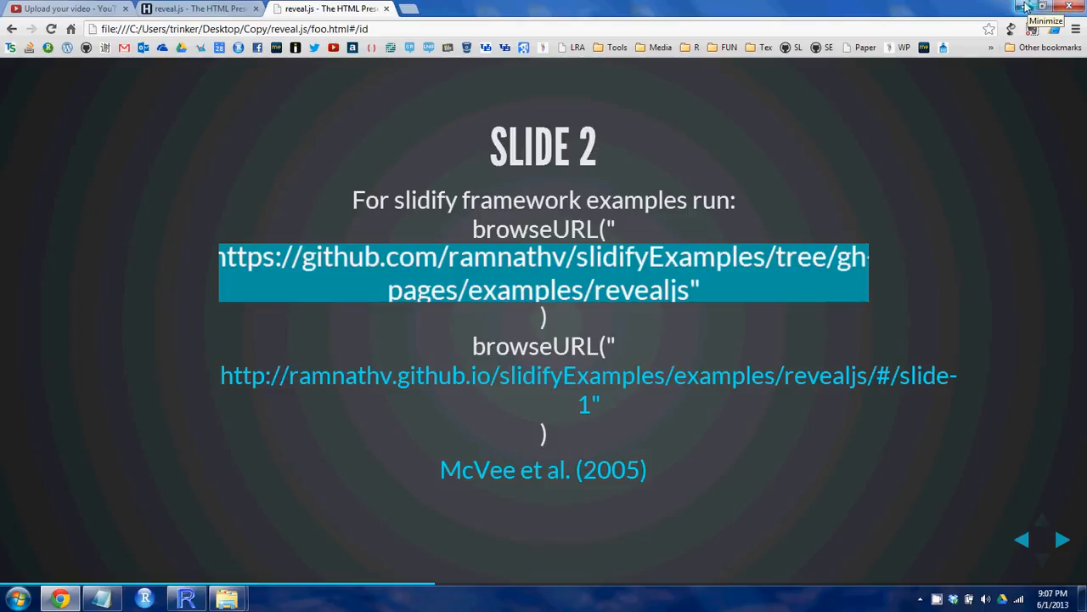
# - Switch from Chrome to the R session and select 'presentation' in the reports script
pyautogui.click(1030, 7)
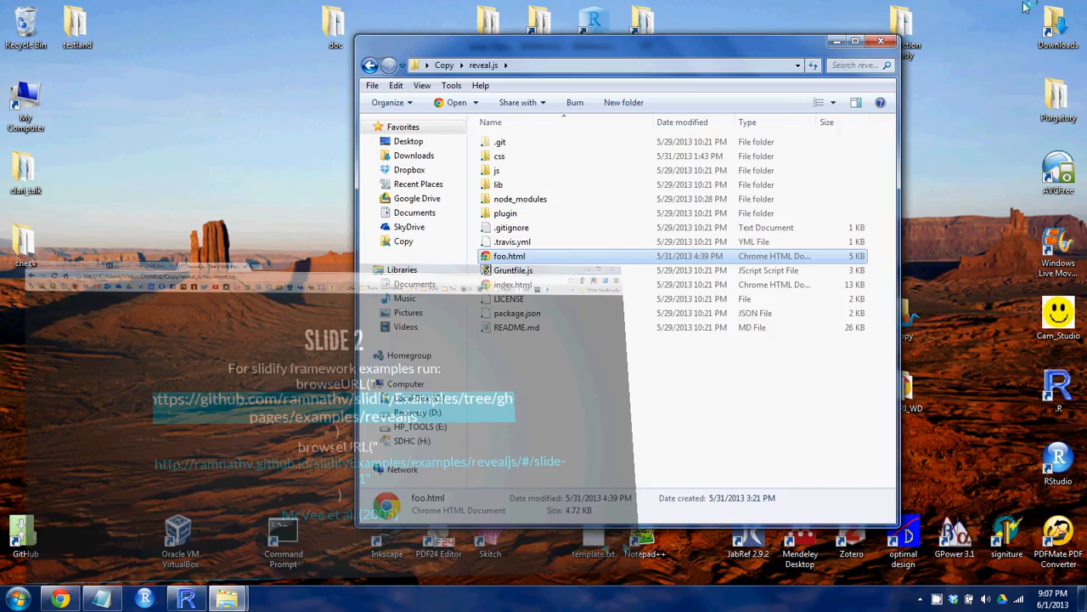
pyautogui.click(882, 40)
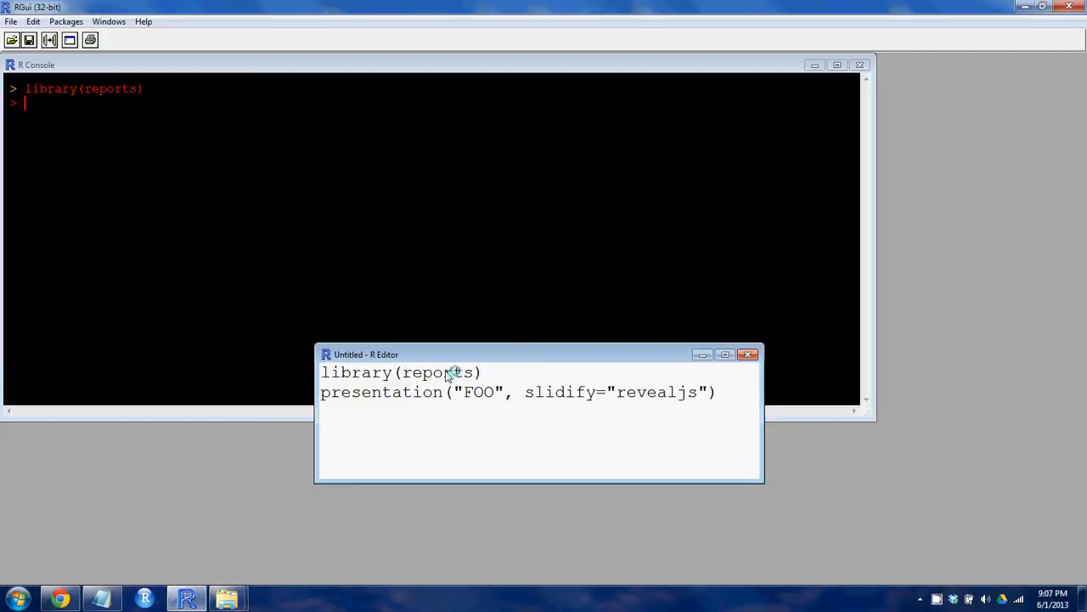
pyautogui.doubleClick(380, 392)
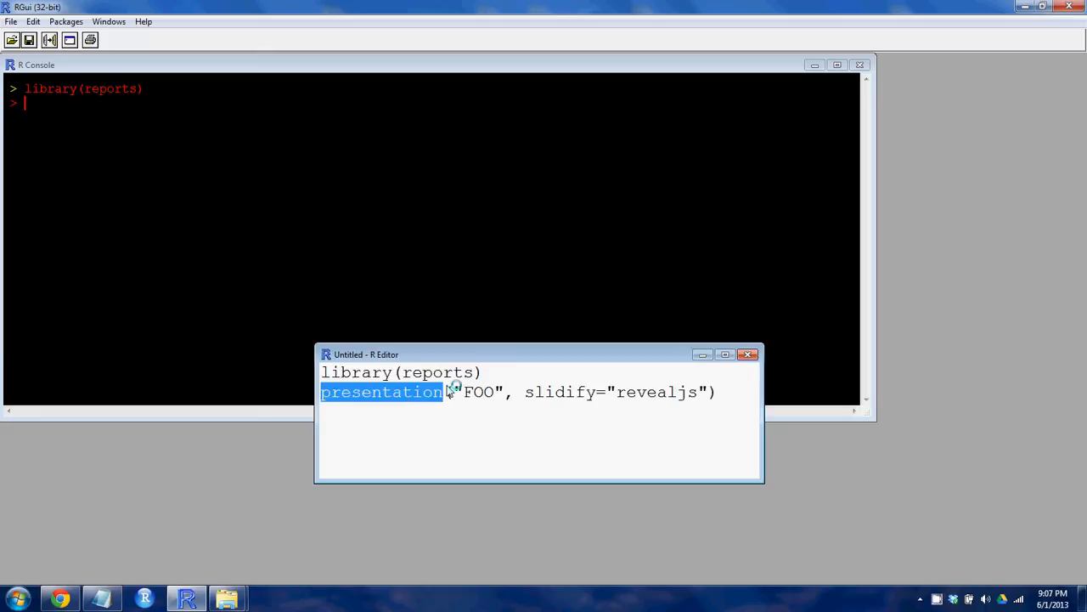
pyautogui.moveTo(456, 394)
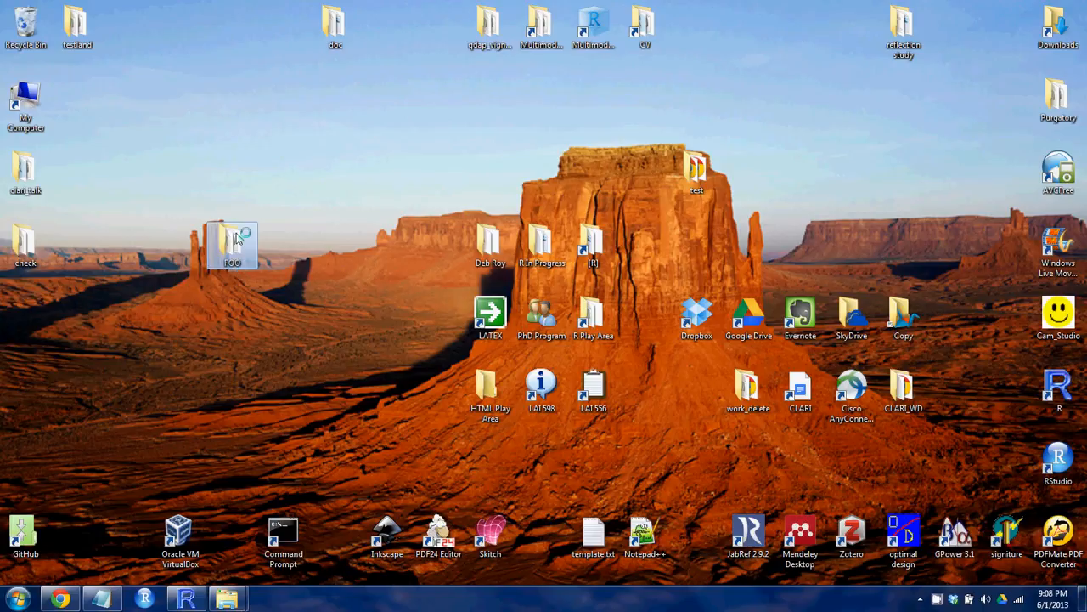
# - Open FOO.Rproj from the new FOO desktop folder in RStudio
pyautogui.doubleClick(232, 242)
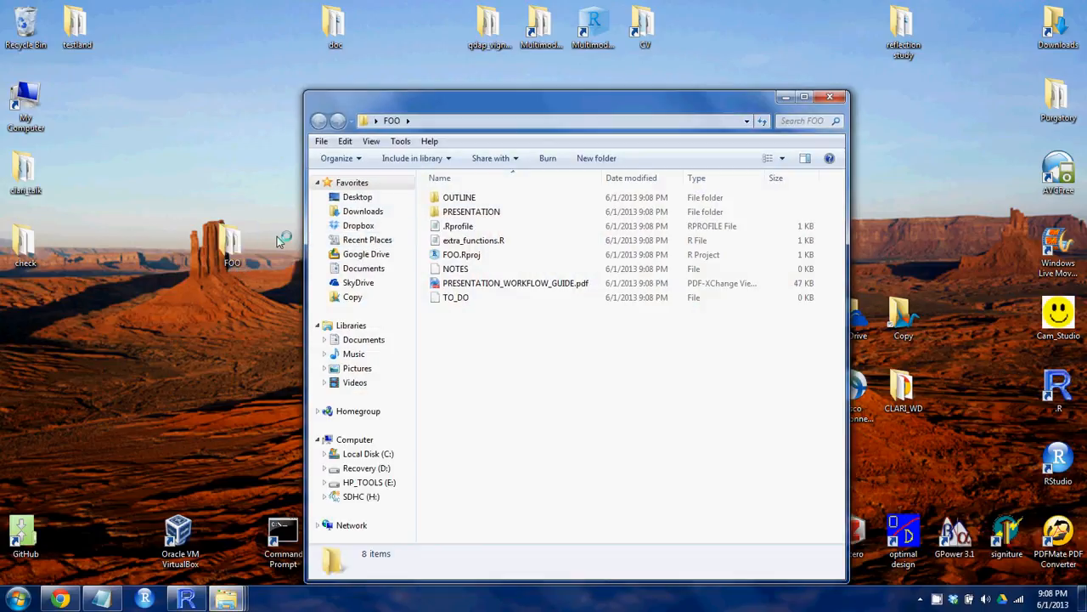
pyautogui.click(461, 254)
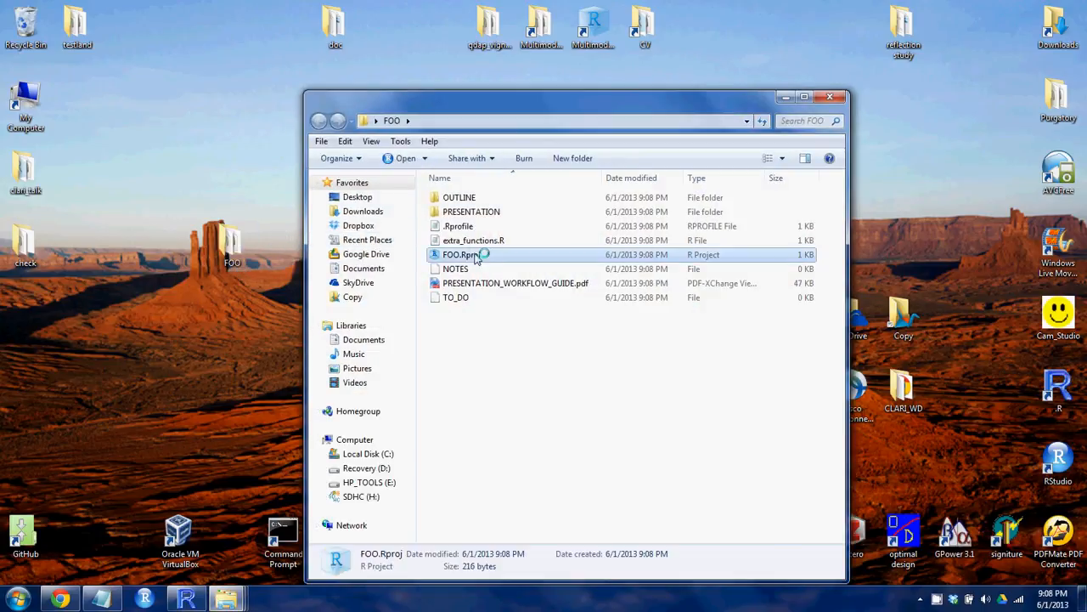
pyautogui.doubleClick(457, 254)
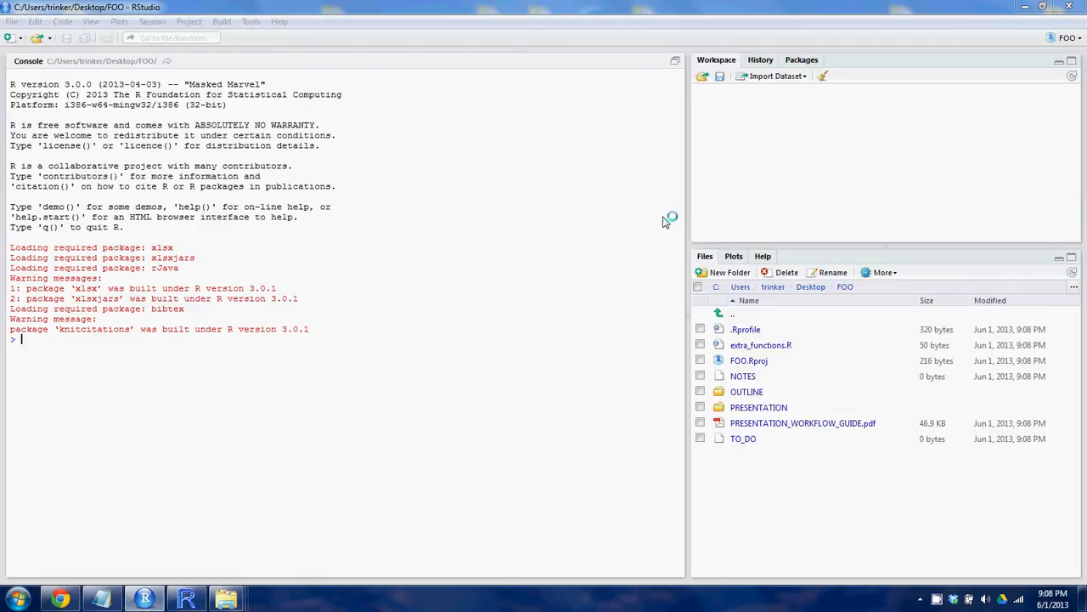
# - Open FOO.Rmd from the project's PRESENTATION folder and scroll down
pyautogui.doubleClick(759, 407)
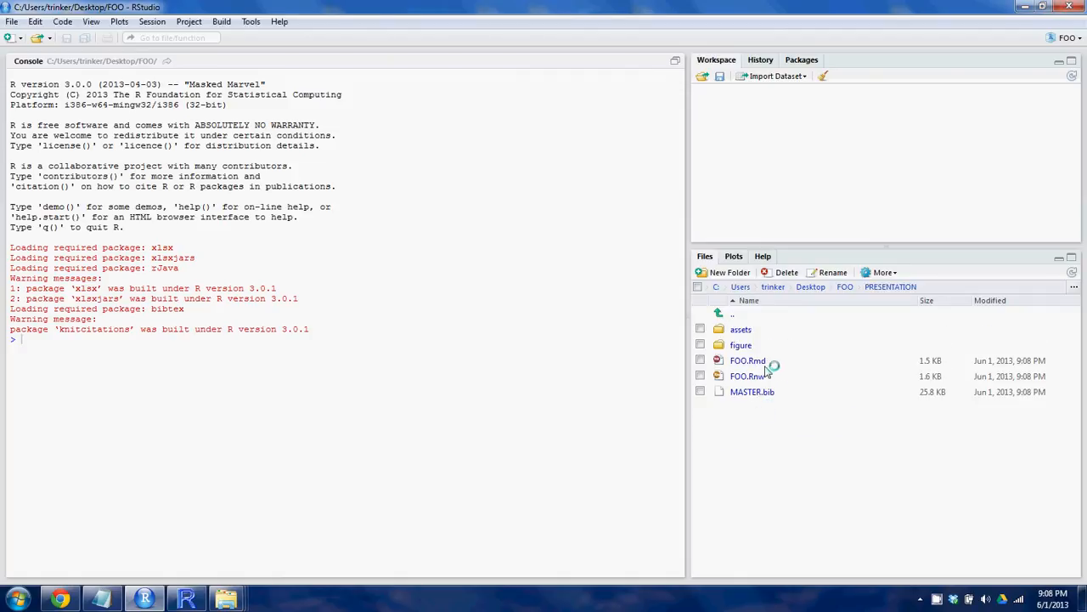
pyautogui.doubleClick(748, 361)
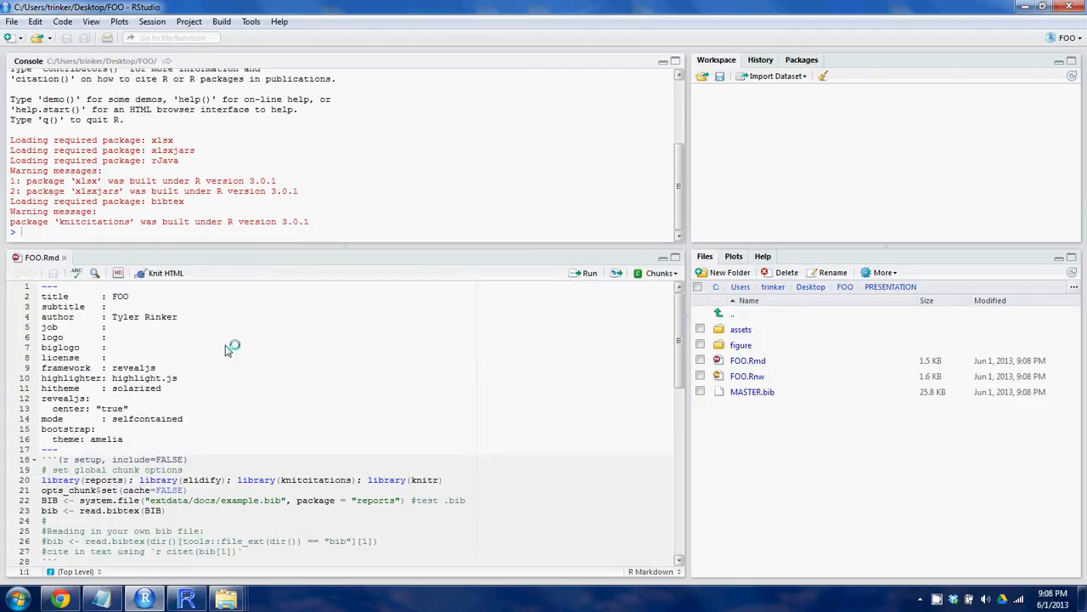
pyautogui.scroll(-3)
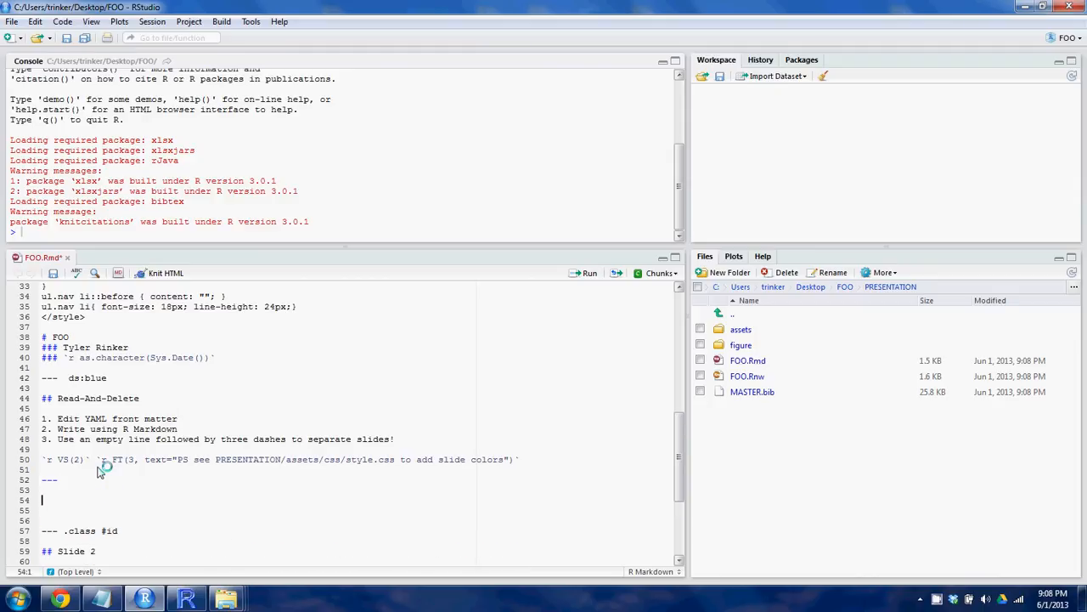
# - Add a NOTES SLIDE section with an inline `r PN("line 1\nline 2")` call
pyautogui.write('NOTES SLIDE')
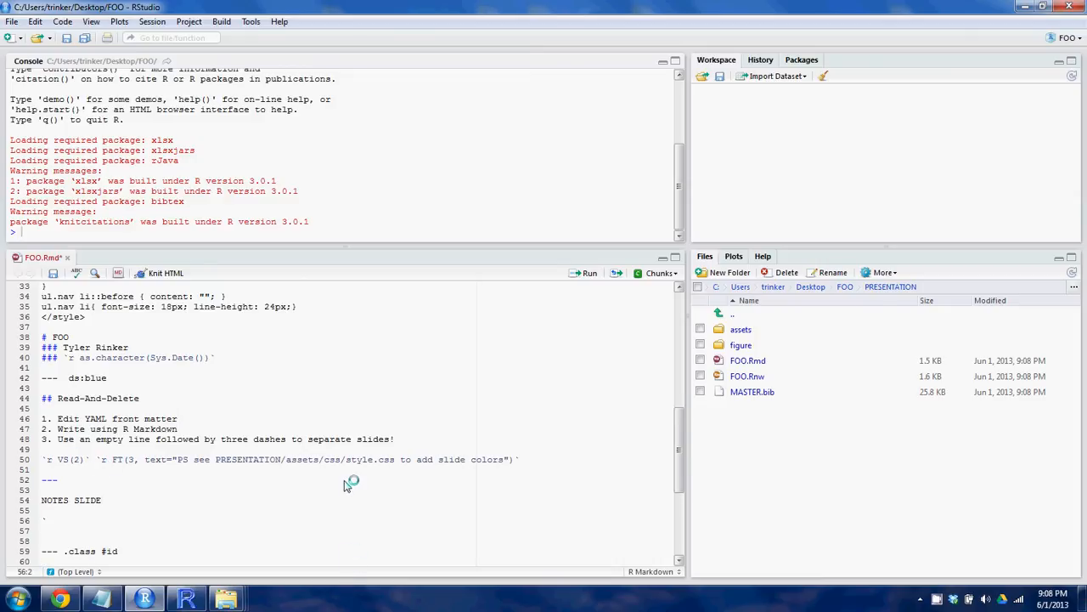
pyautogui.write('`r P')
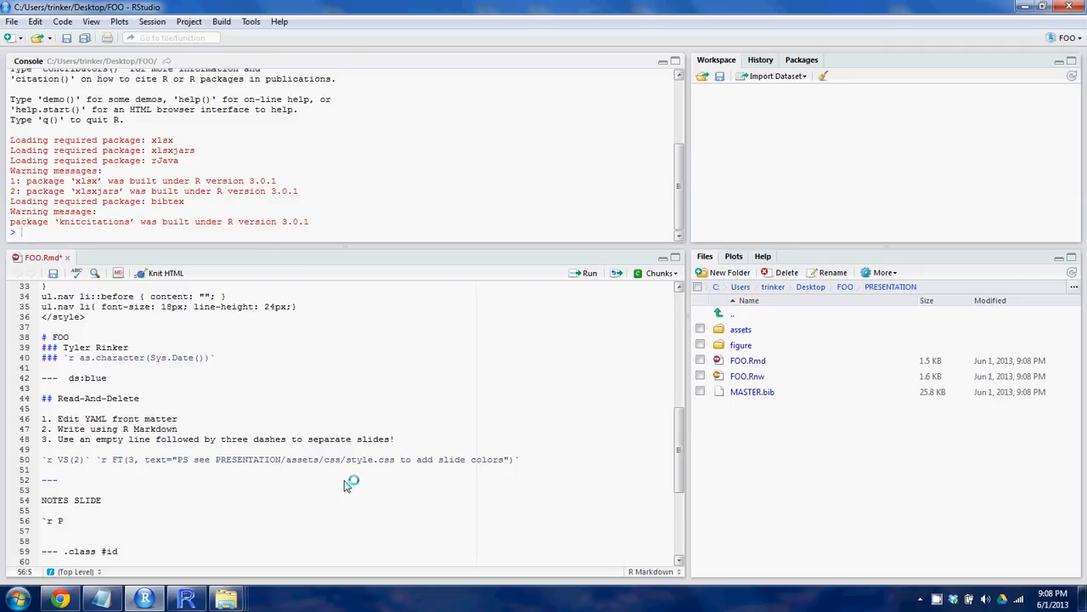
pyautogui.write('N()')
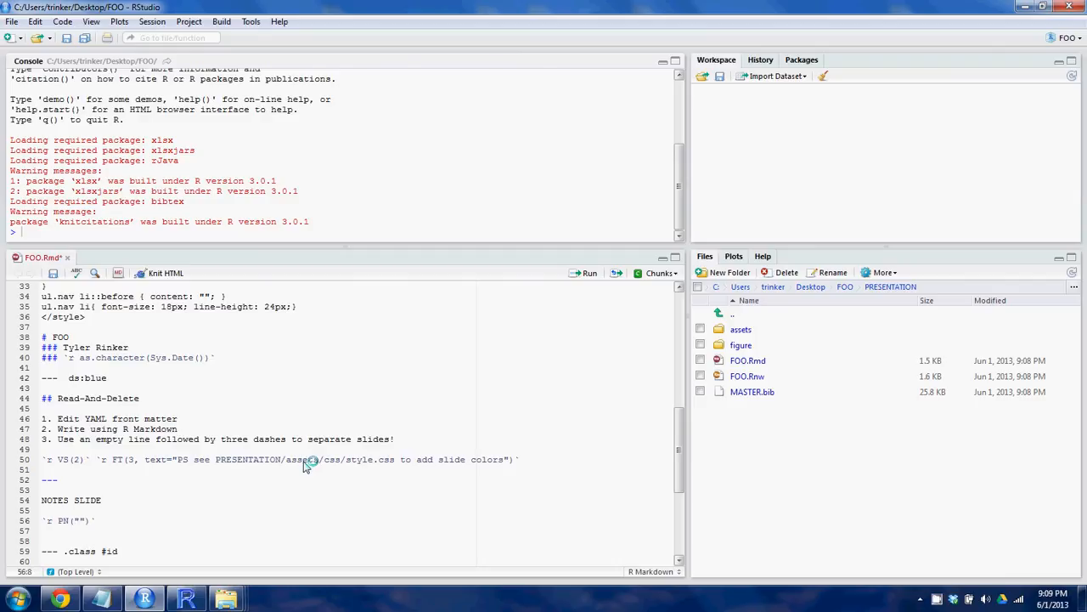
pyautogui.write('line')
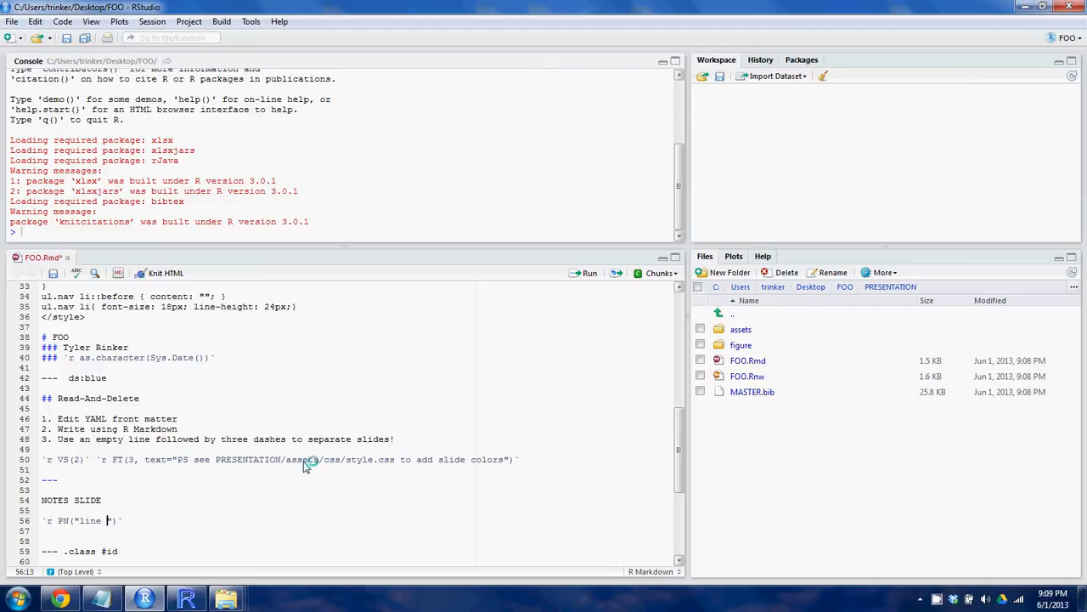
pyautogui.write('1')
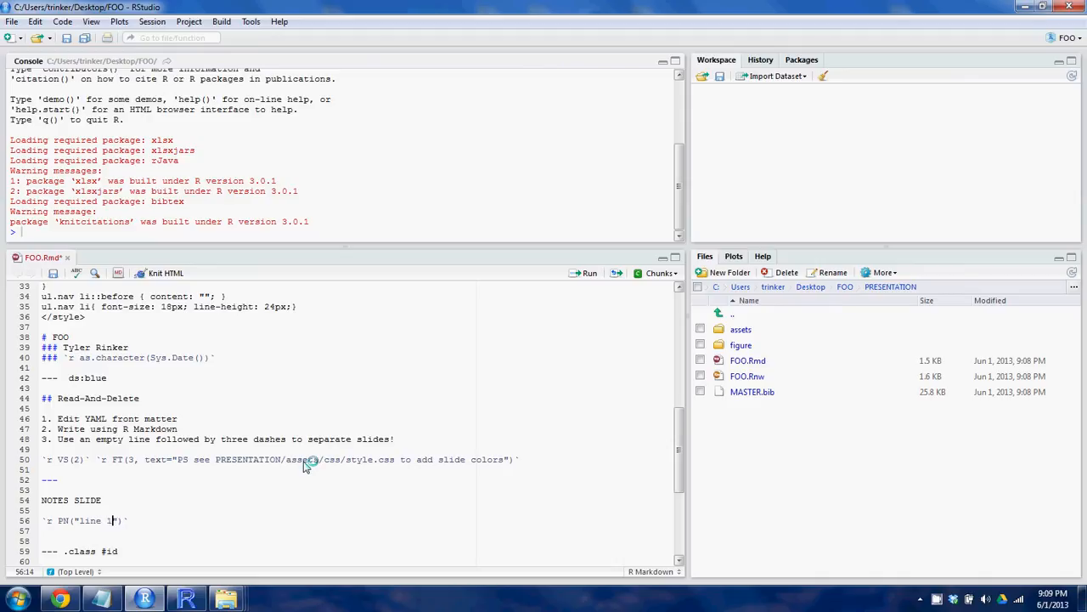
pyautogui.write('nline')
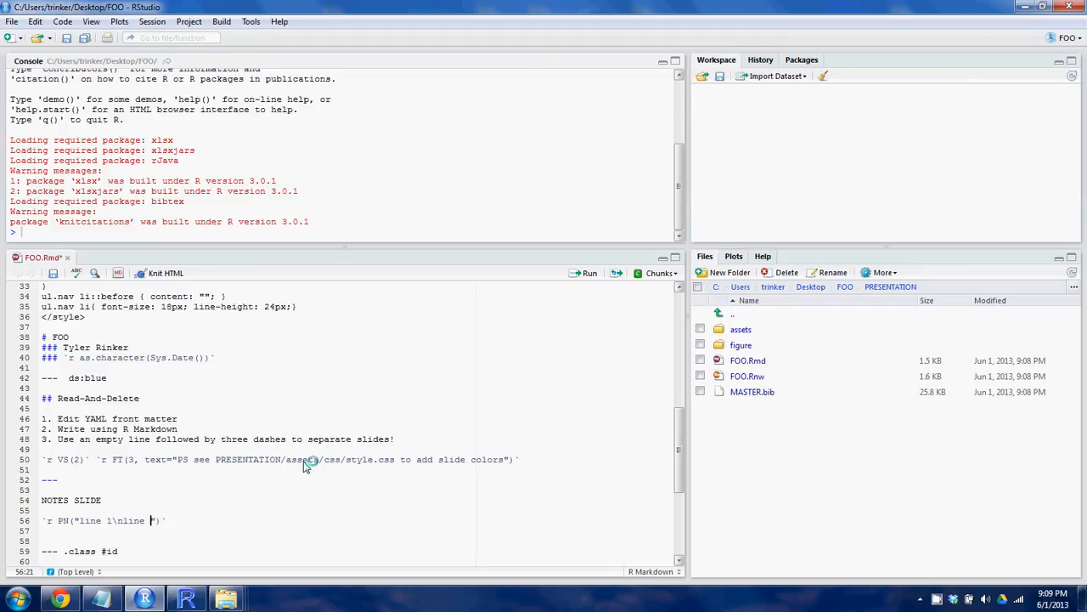
pyautogui.write('2')
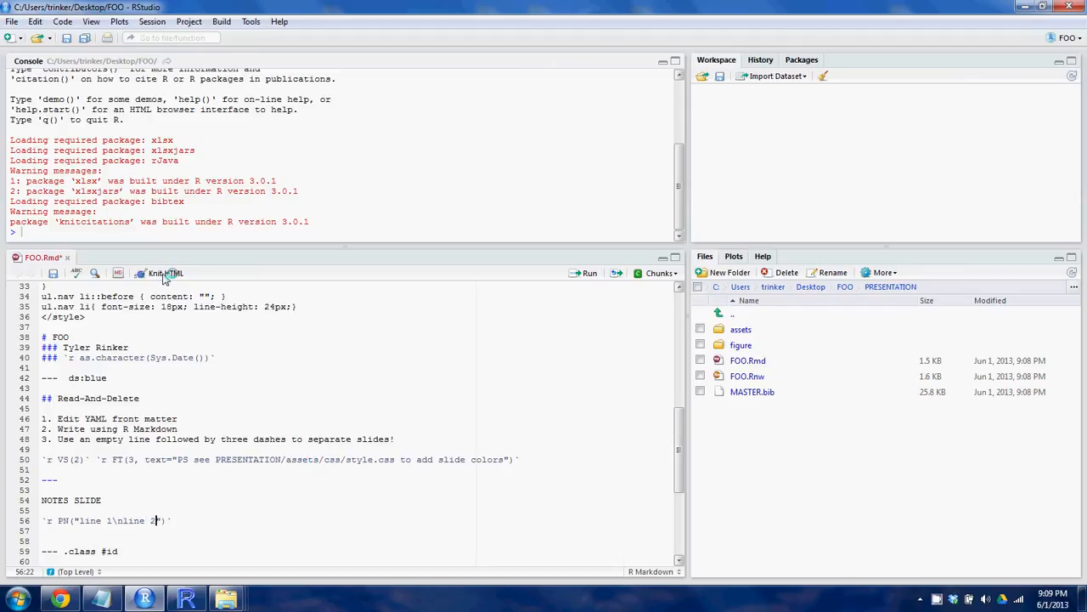
# - Knit FOO.Rmd to HTML and view the rebuilt deck on its NOTES SLIDE slide
pyautogui.click(161, 273)
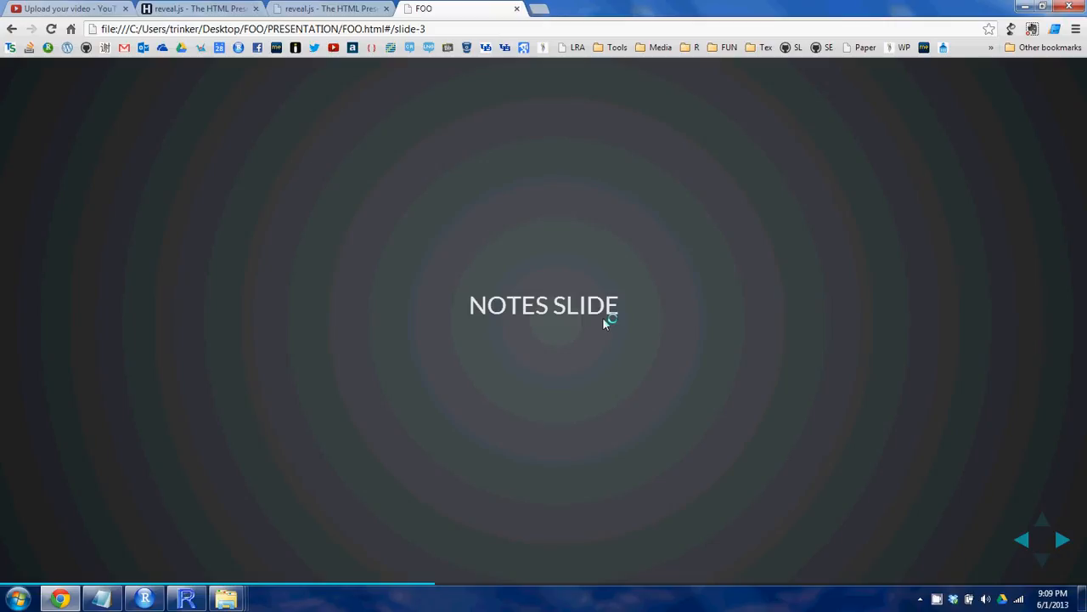
pyautogui.moveTo(819, 18)
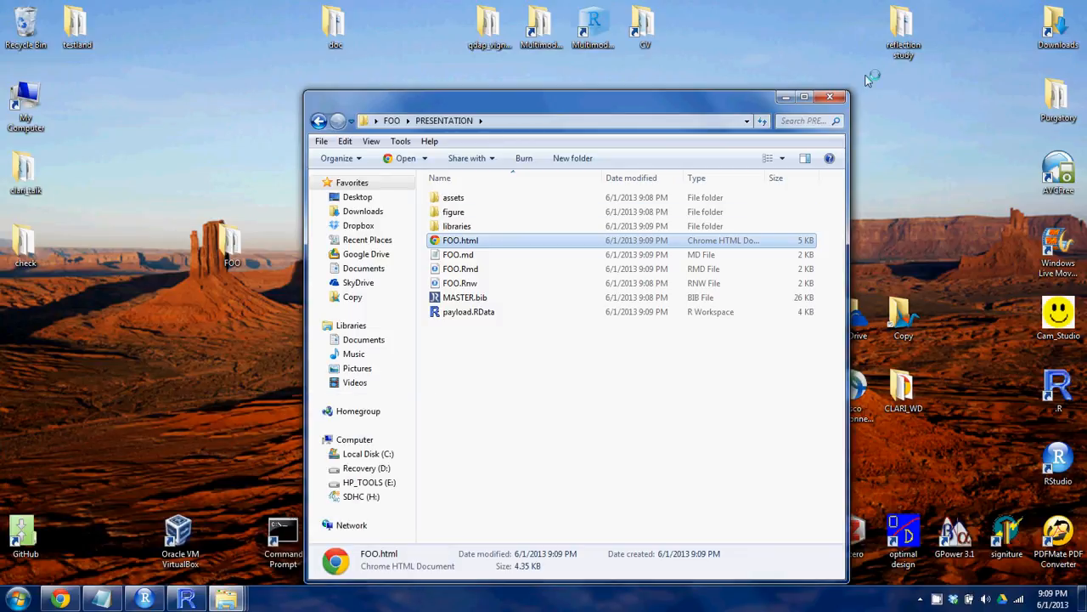
# - Open Command Prompt and cd into the FOO\PRESENTATION folder path
pyautogui.click(829, 96)
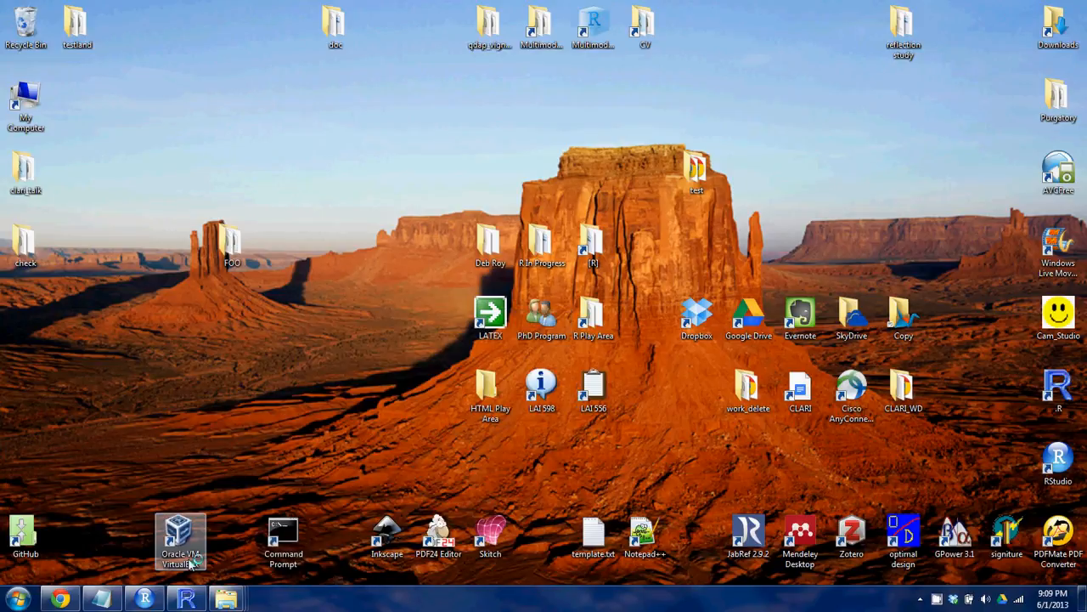
pyautogui.click(283, 536)
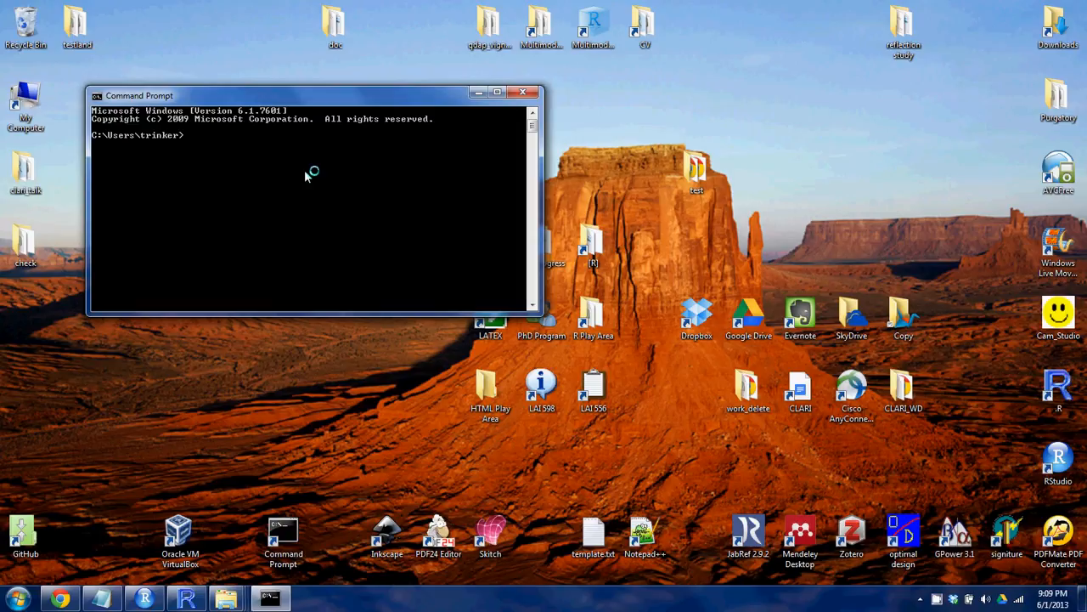
pyautogui.write('cd')
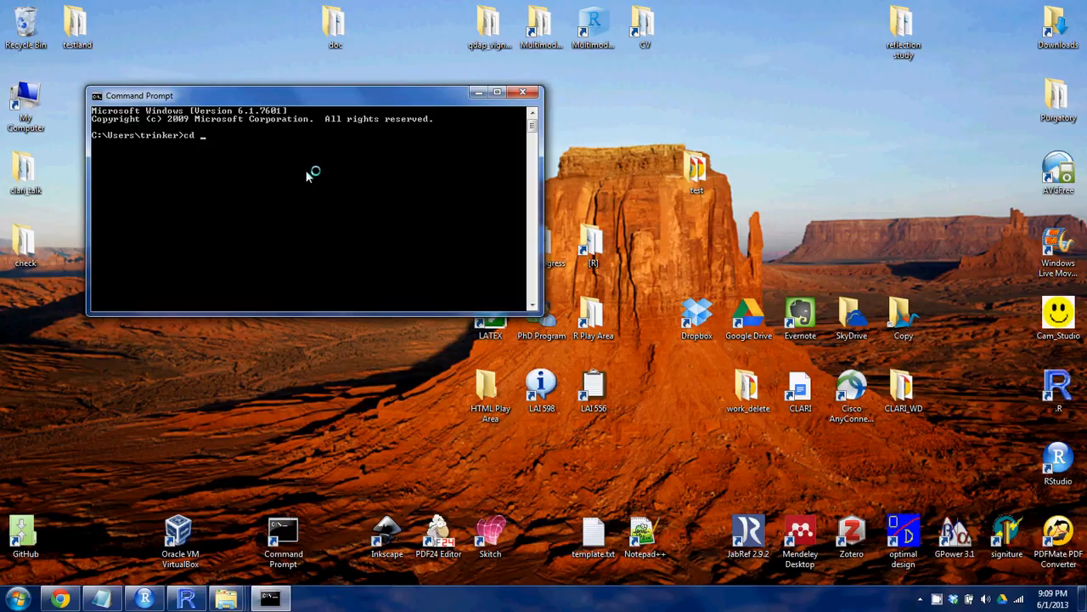
pyautogui.moveTo(141, 95); pyautogui.dragTo(213, 172)
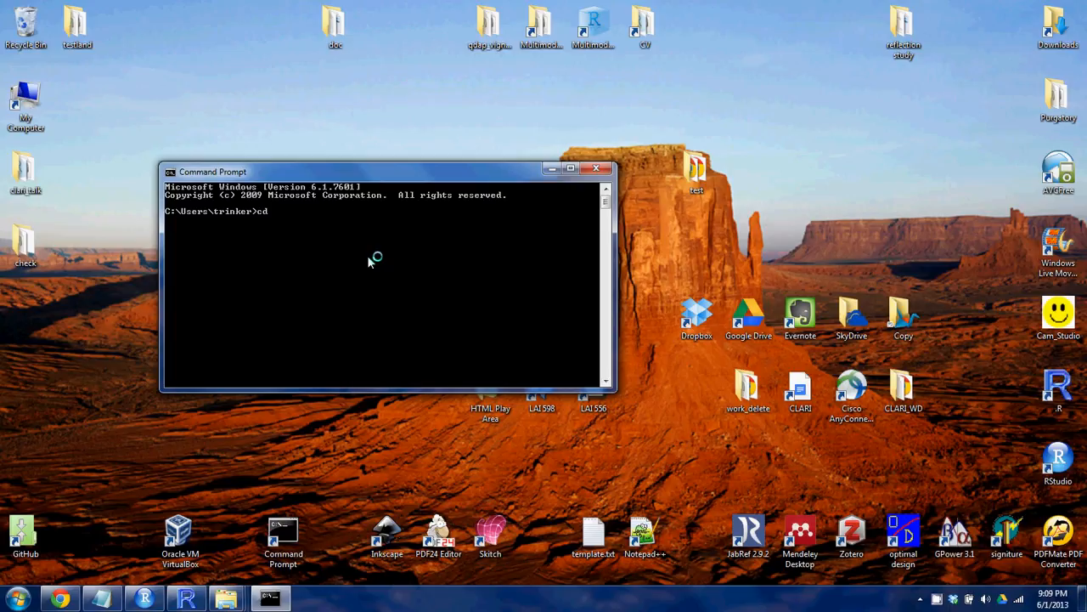
pyautogui.moveTo(754, 270)
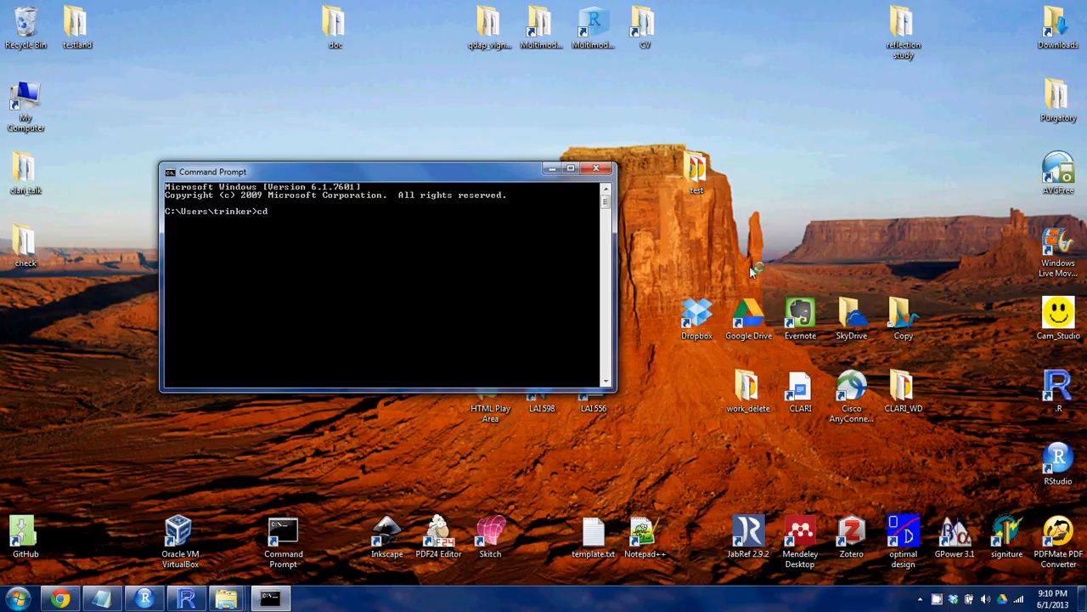
pyautogui.moveTo(382, 172); pyautogui.dragTo(590, 92)
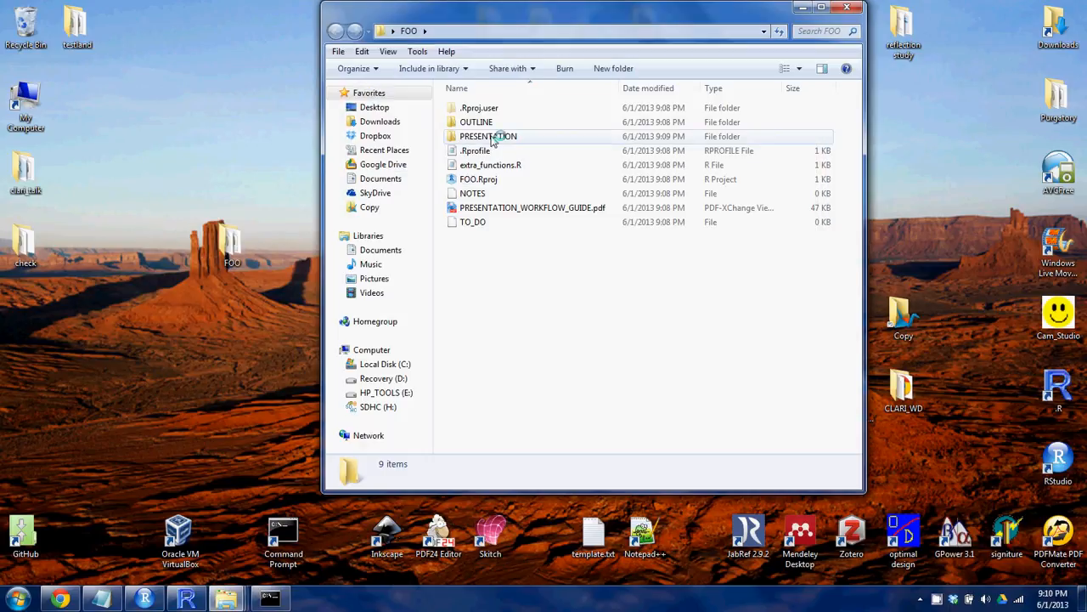
pyautogui.doubleClick(488, 136)
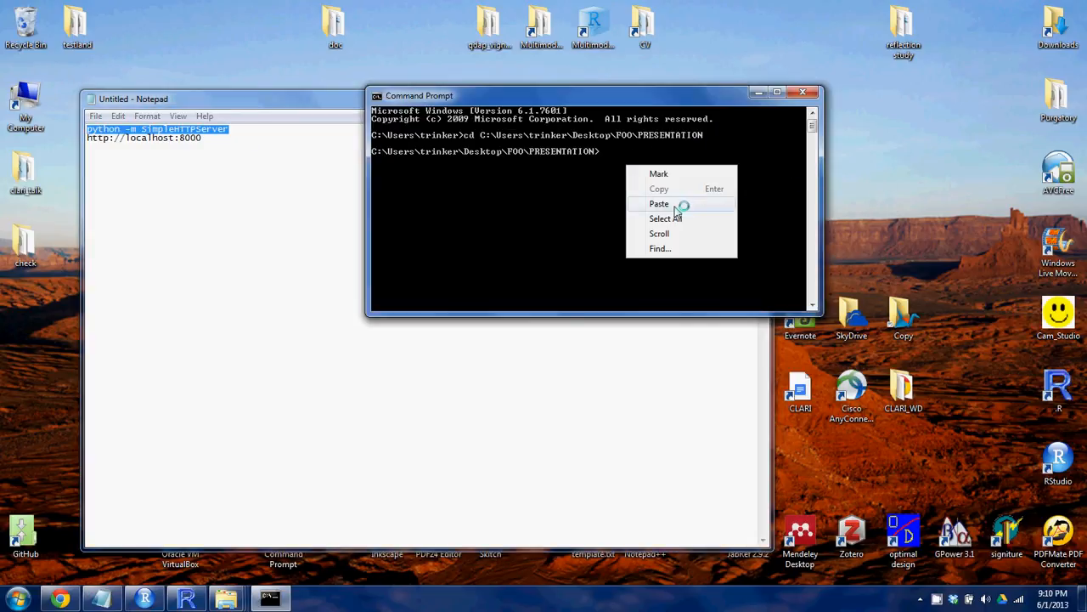
# - Paste python -m SimpleHTTPServer at the PRESENTATION prompt to serve port 8000
pyautogui.click(660, 203)
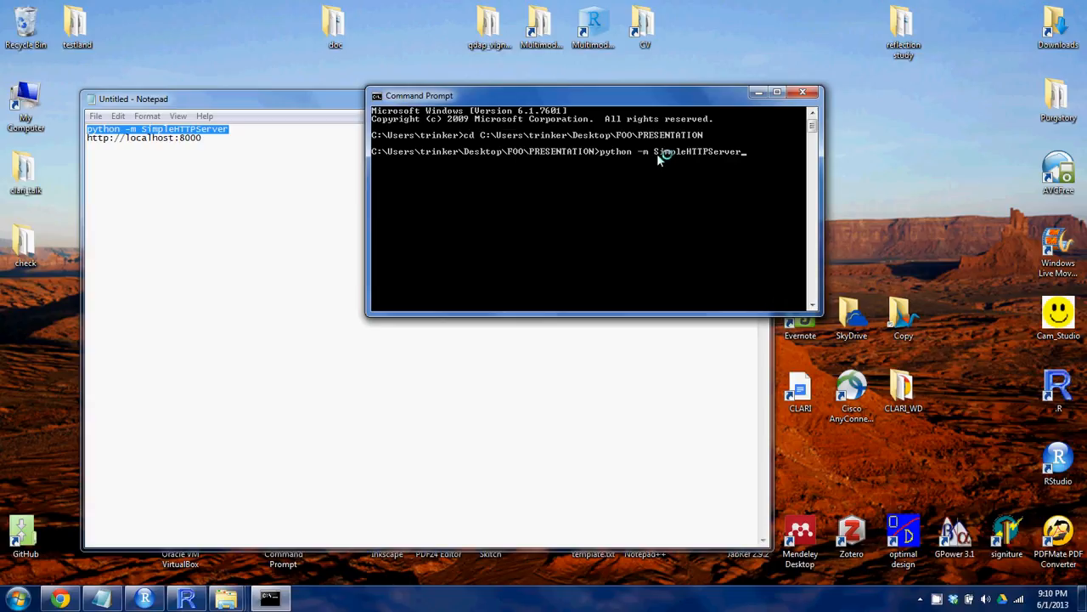
pyautogui.moveTo(710, 164)
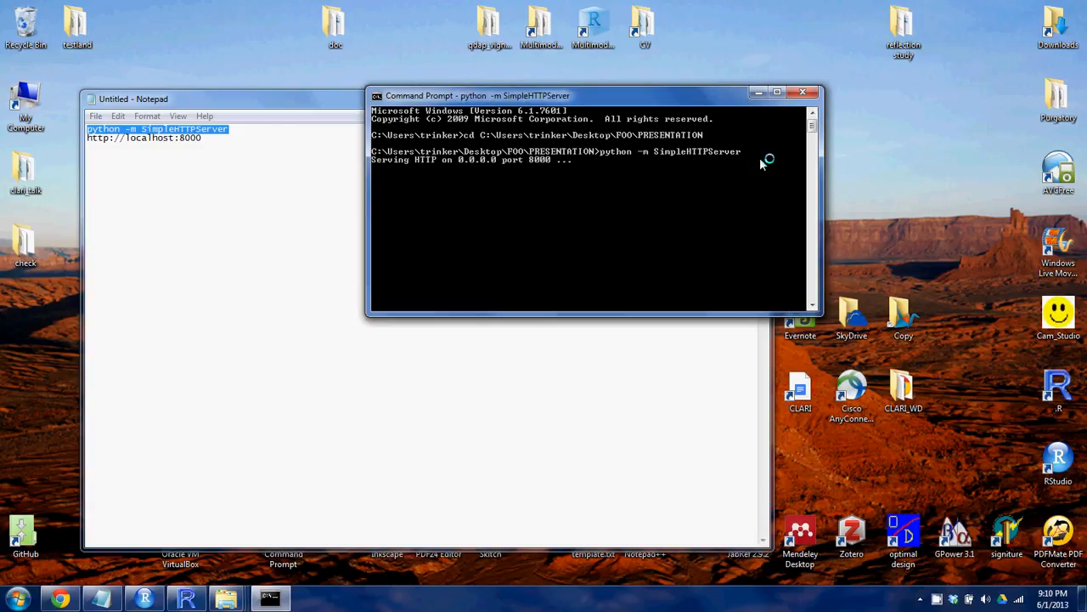
pyautogui.moveTo(580, 166)
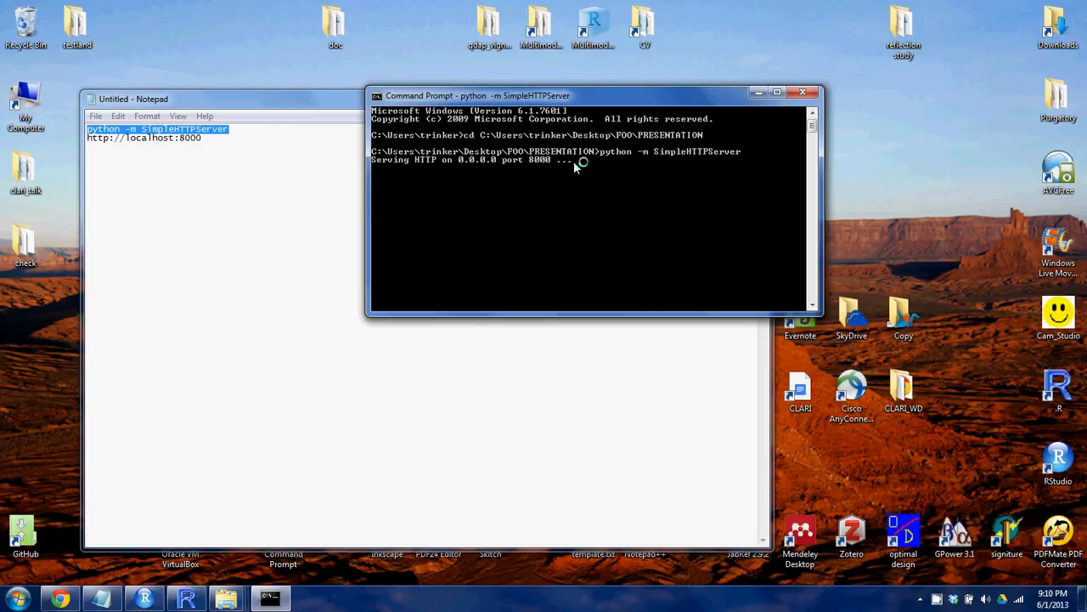
pyautogui.moveTo(283, 168)
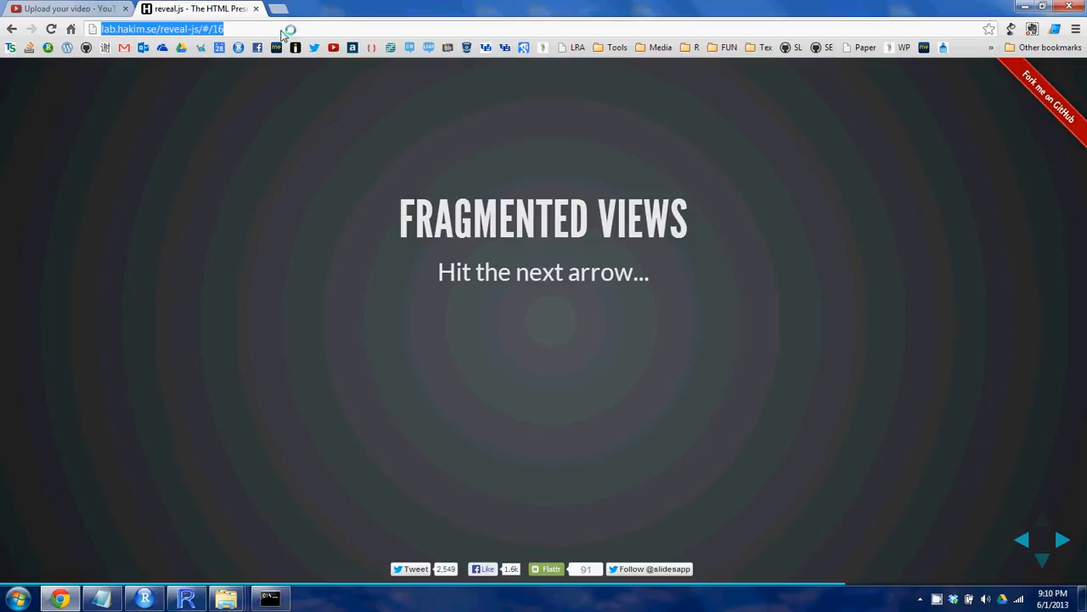
# - Browse to localhost:8000/ and begin entering FOO.html in the address bar
pyautogui.write('localhost:8000')
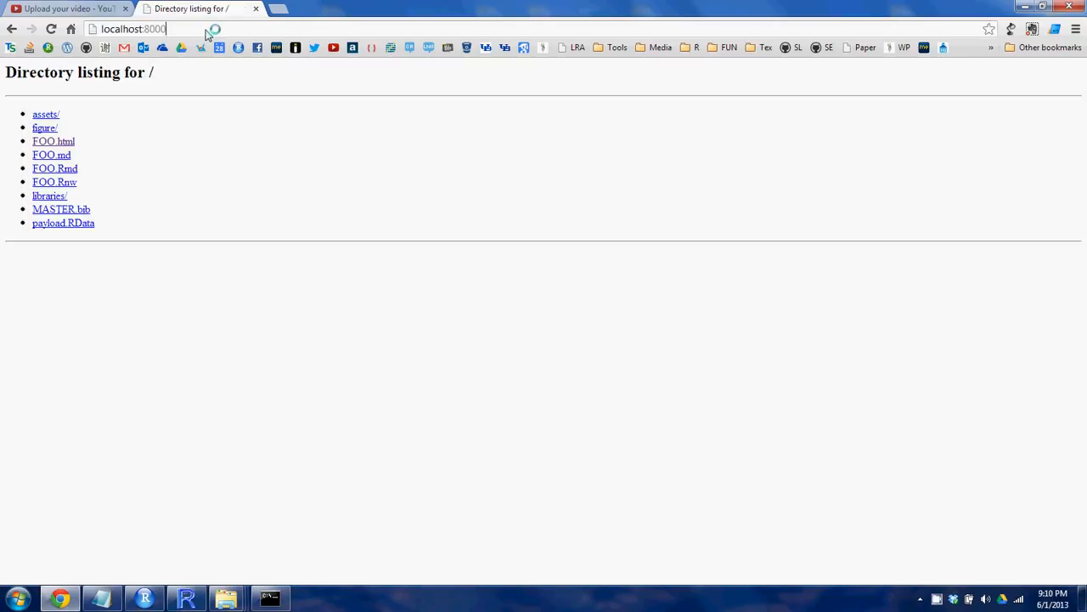
pyautogui.write('/')
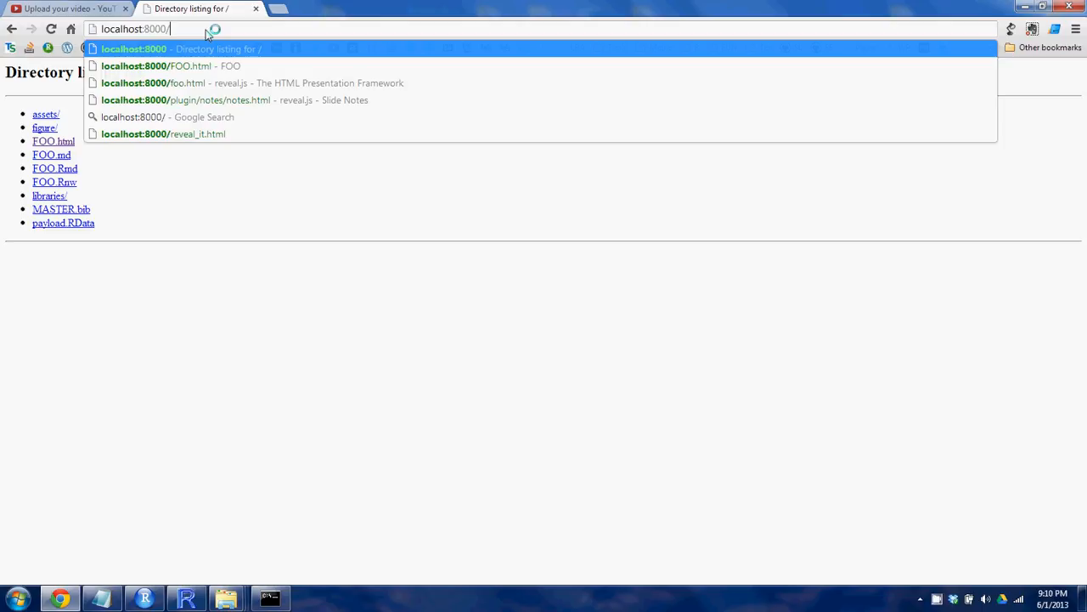
pyautogui.write('F')
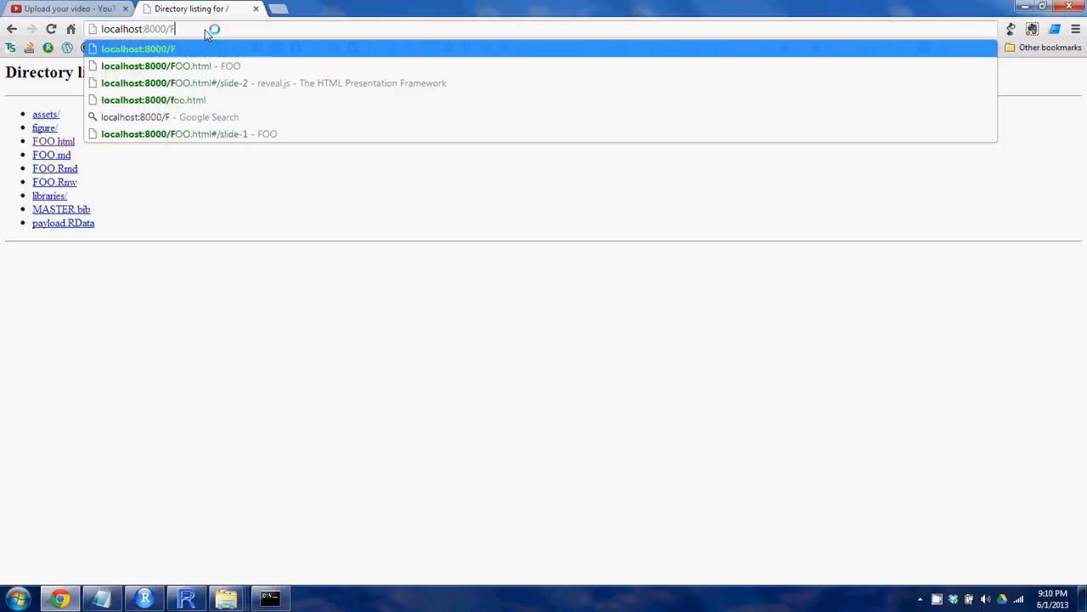
pyautogui.write('OO.')
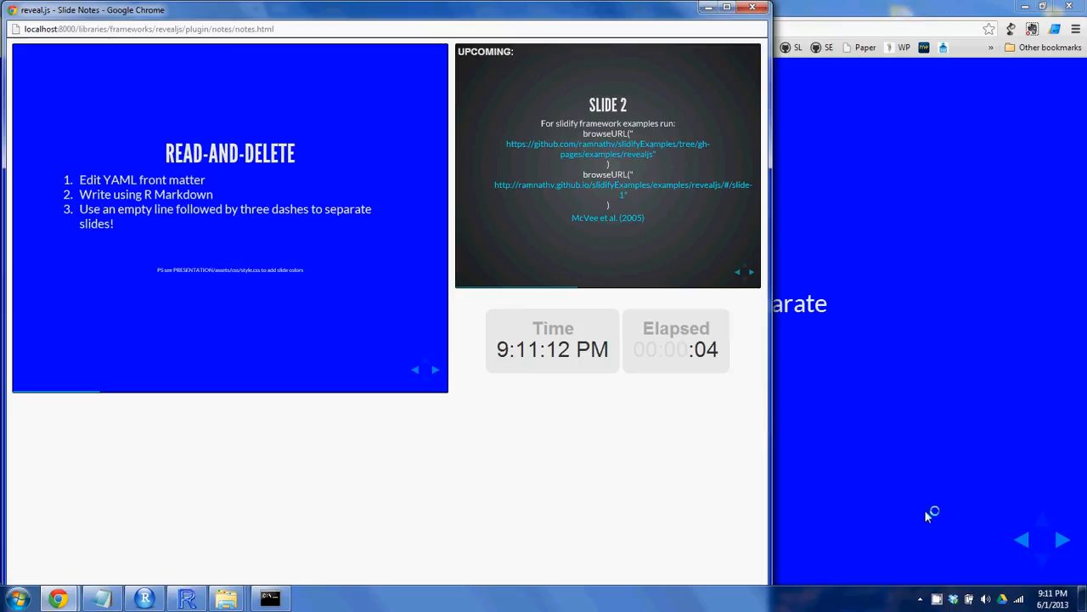
pyautogui.moveTo(917, 596)
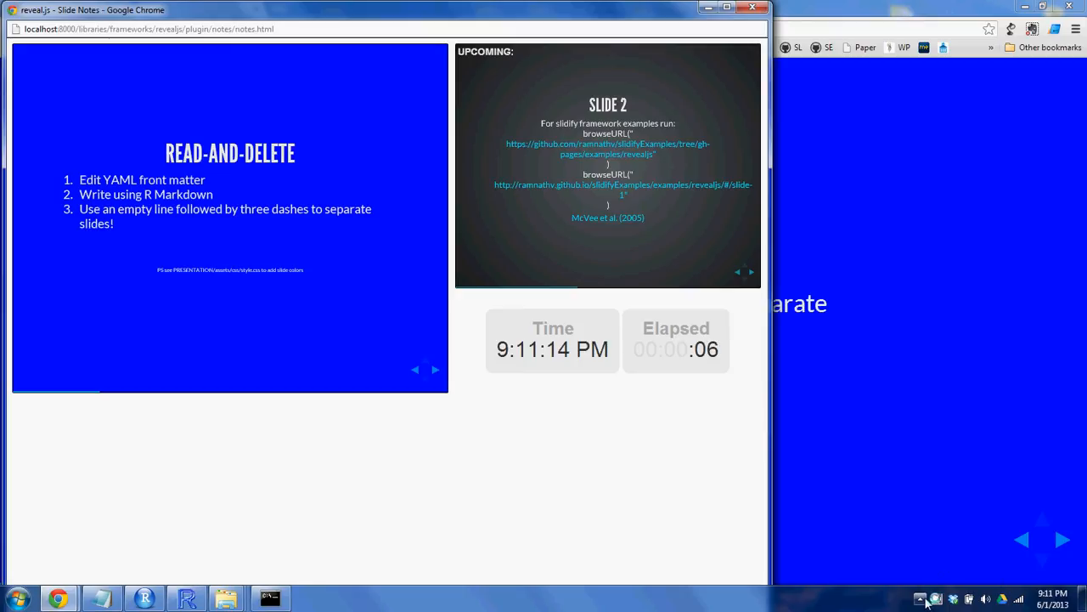
pyautogui.moveTo(921, 595)
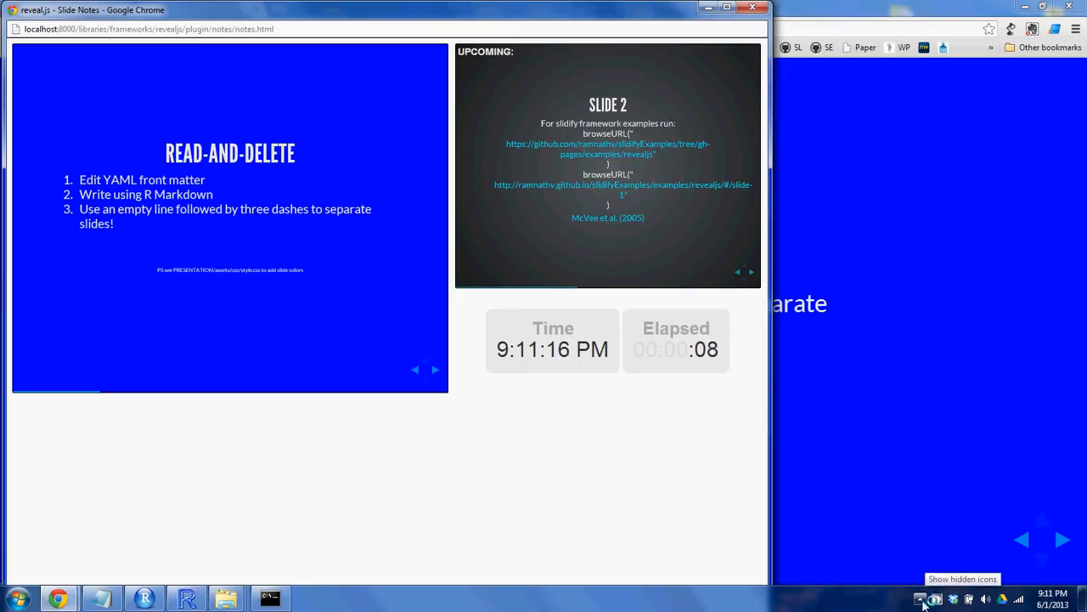
# - Reveal hidden tray icons while Slide Notes shows Read-And-Delete, Slide 2 and the timer
pyautogui.click(923, 597)
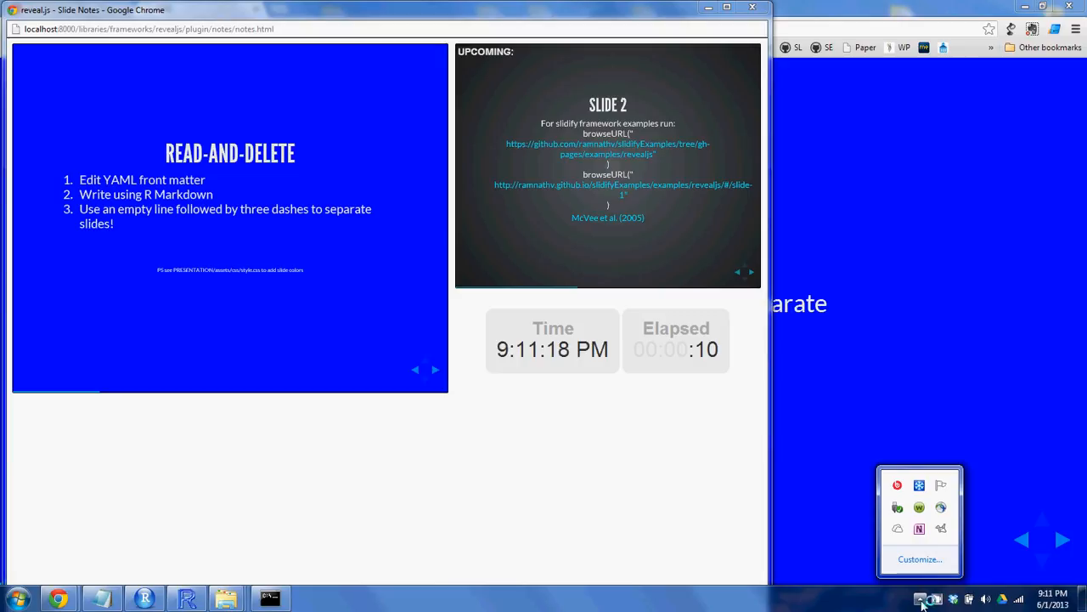